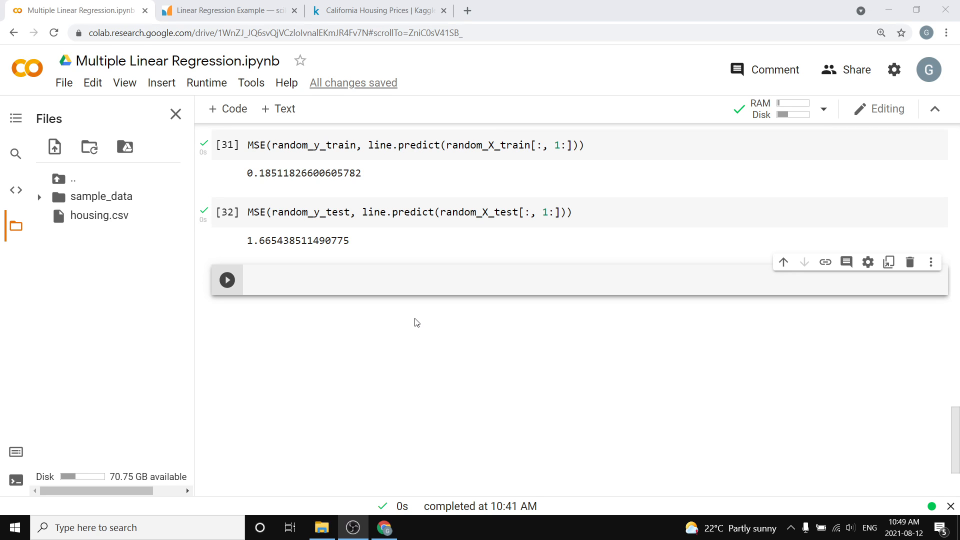
Browse the California Housing Prices dataset page, then come back to the notebook
click(382, 10)
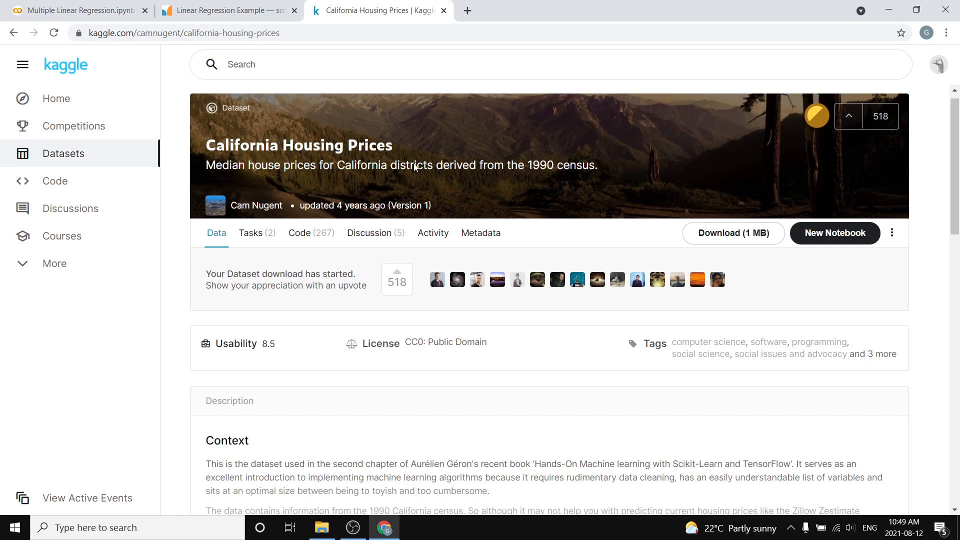
scroll(down, 3)
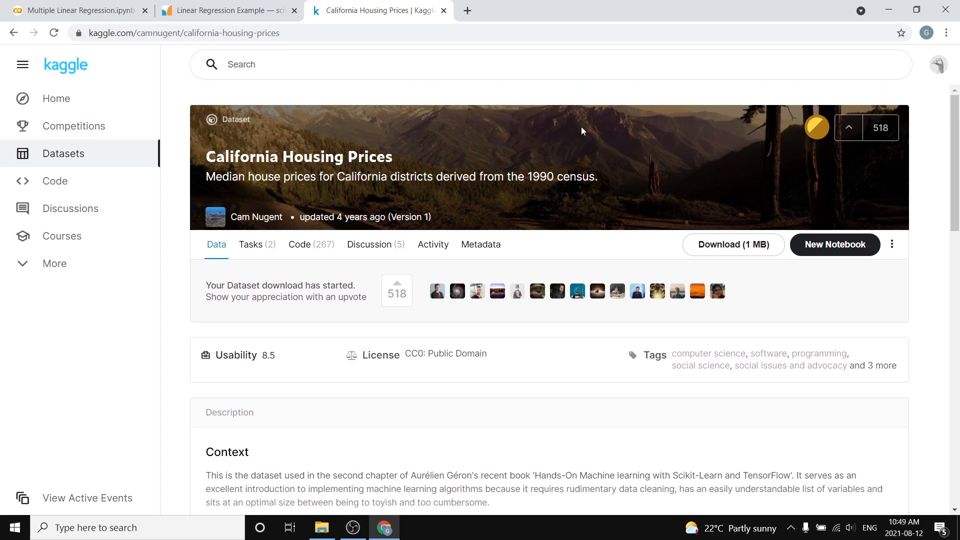
scroll(down, 3)
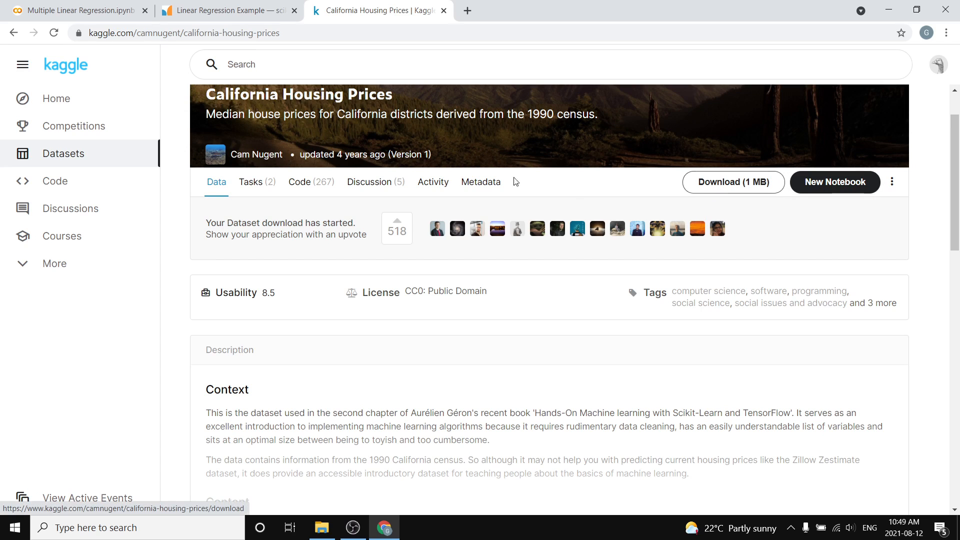
mouse_move(641, 174)
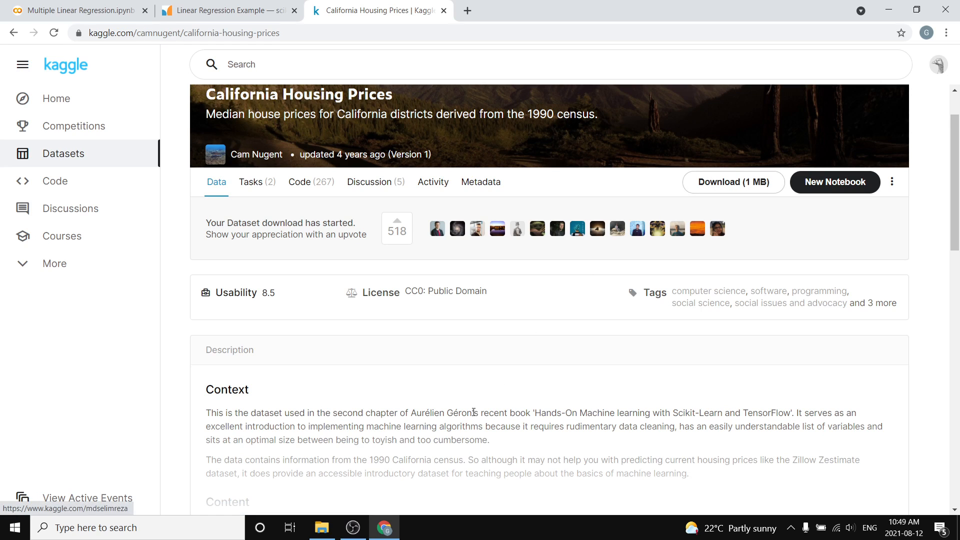
mouse_move(89, 120)
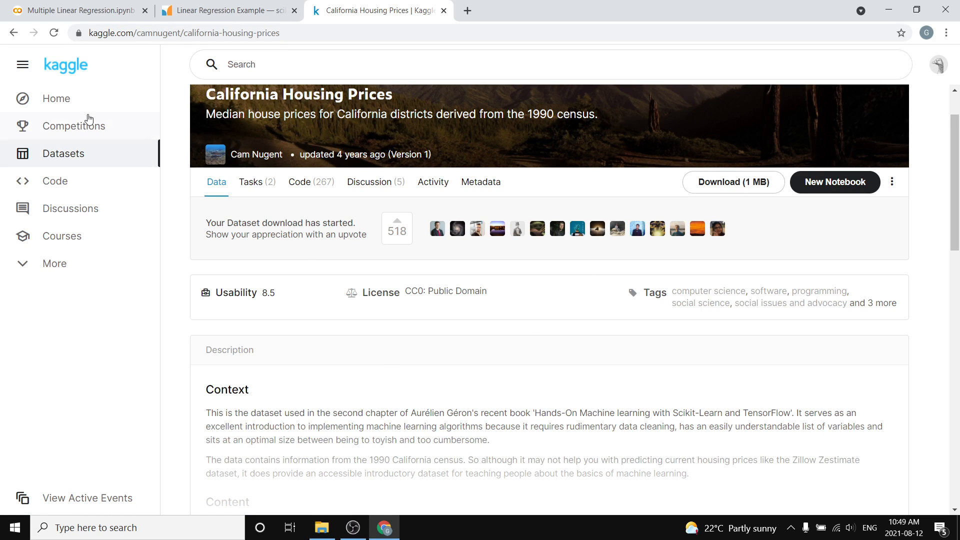
click(80, 10)
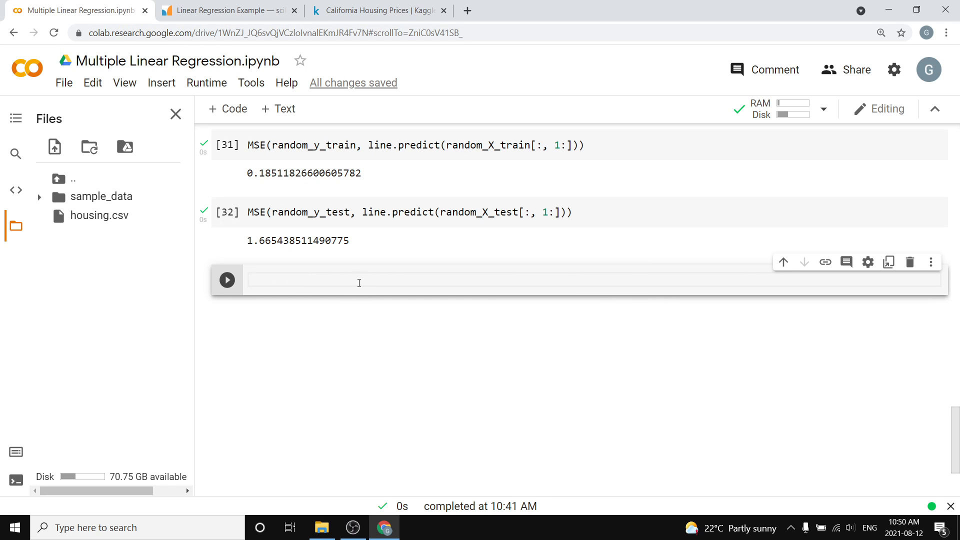
mouse_move(352, 290)
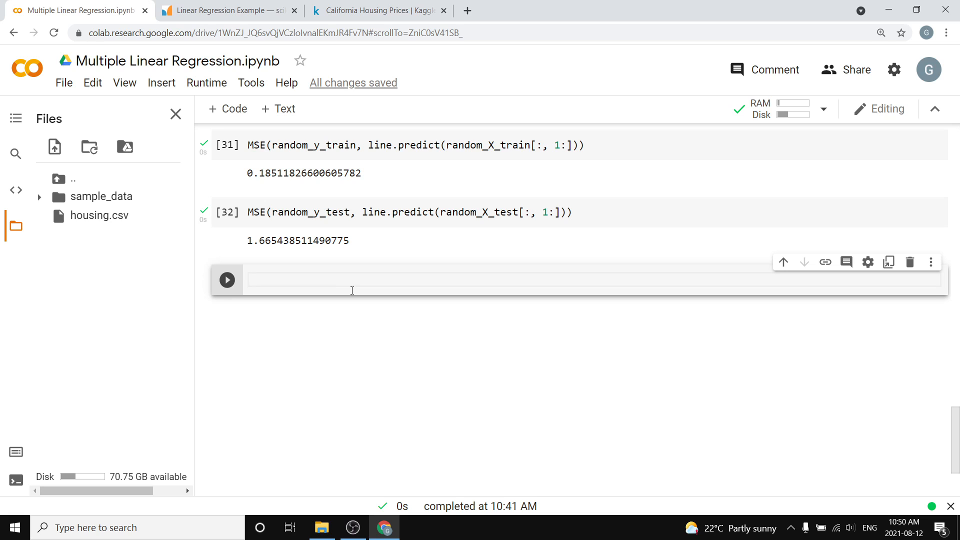
Write 'import pandas as pd' and df = pd.read_csv('housing.csv') in code cells
text(i)
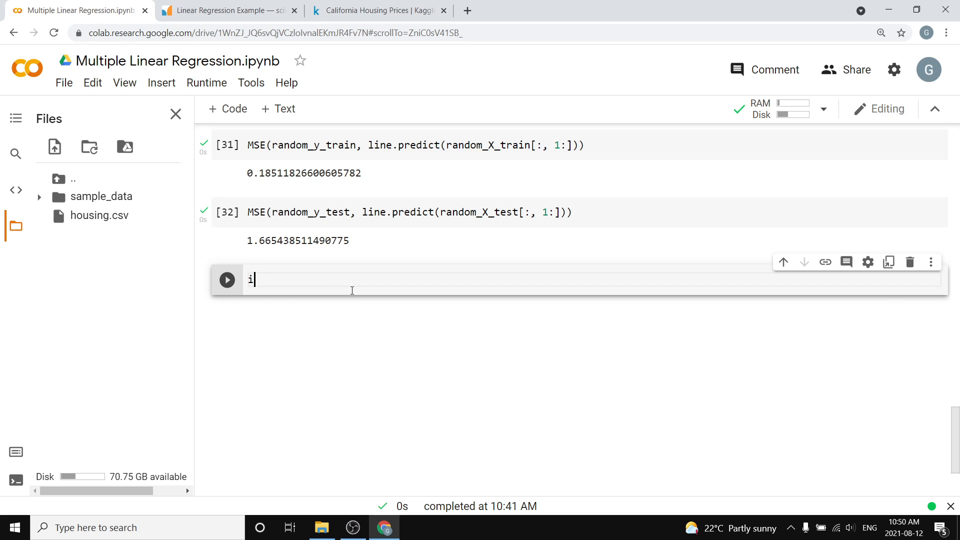
text(mport pandas)
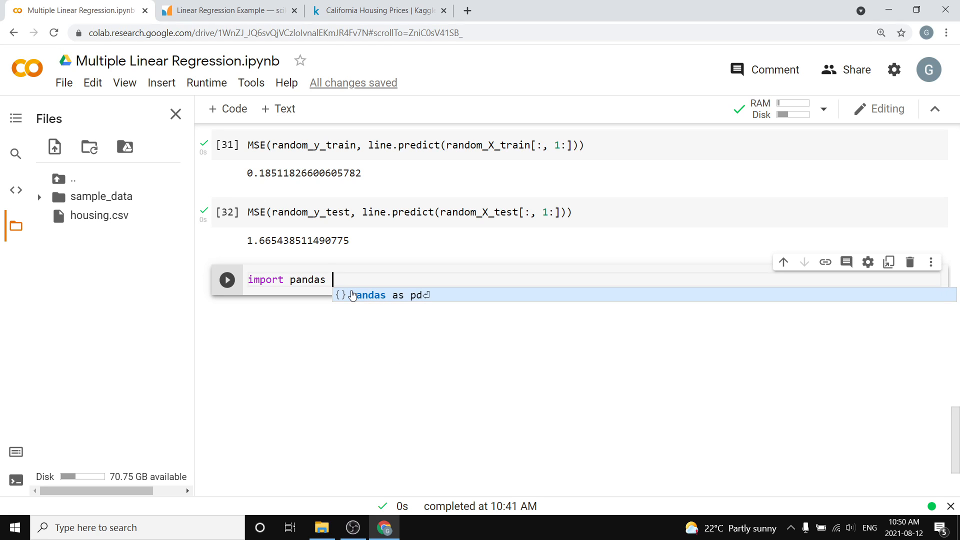
text(as pd)
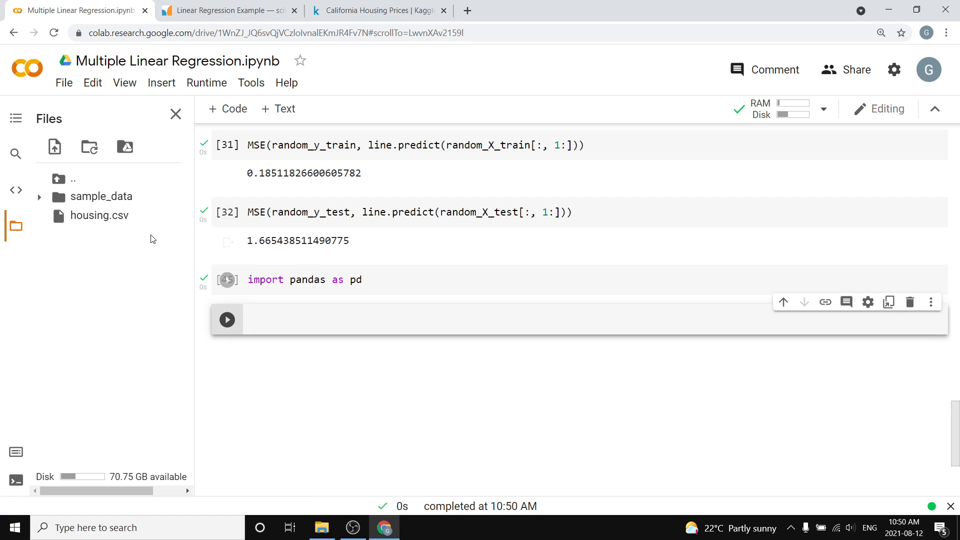
text(df)
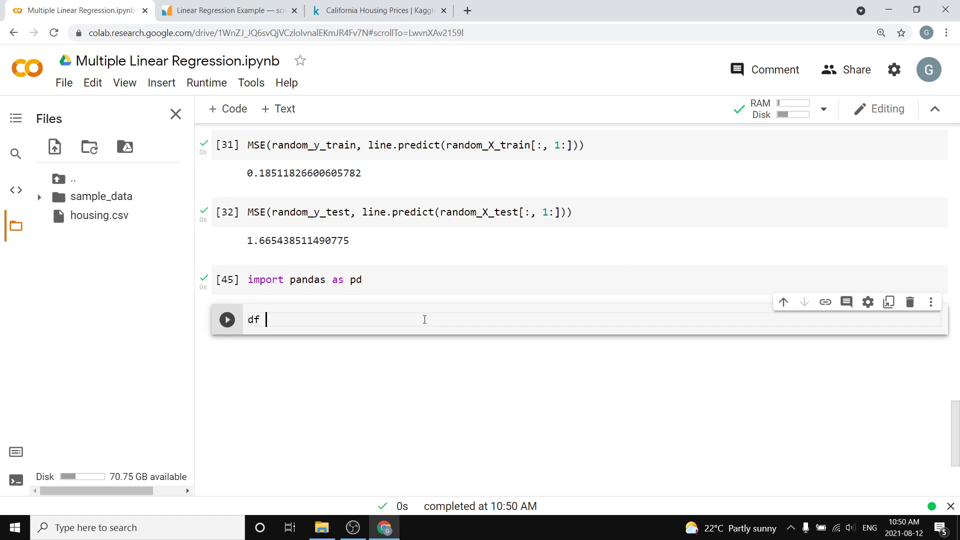
text(= pd.)
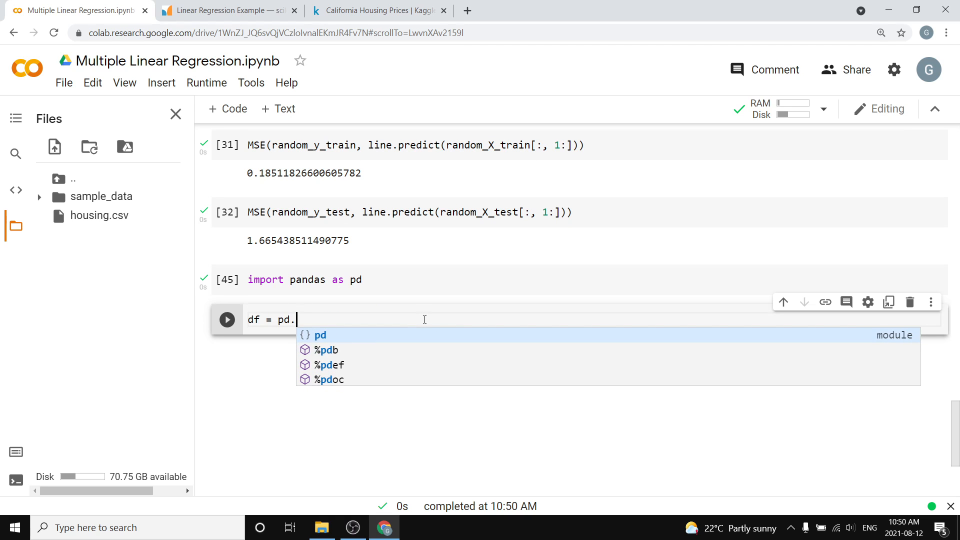
text(read_csv()
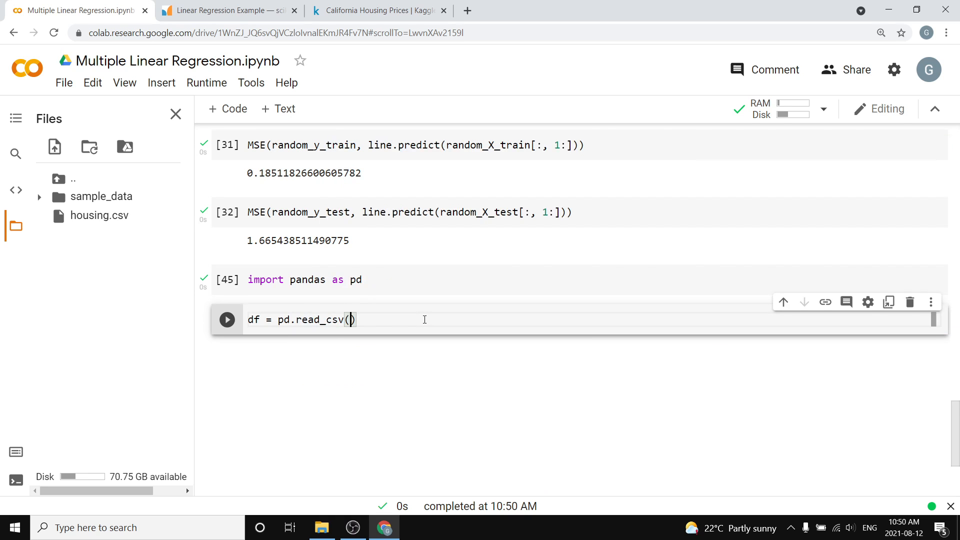
text('hou')
text(df)
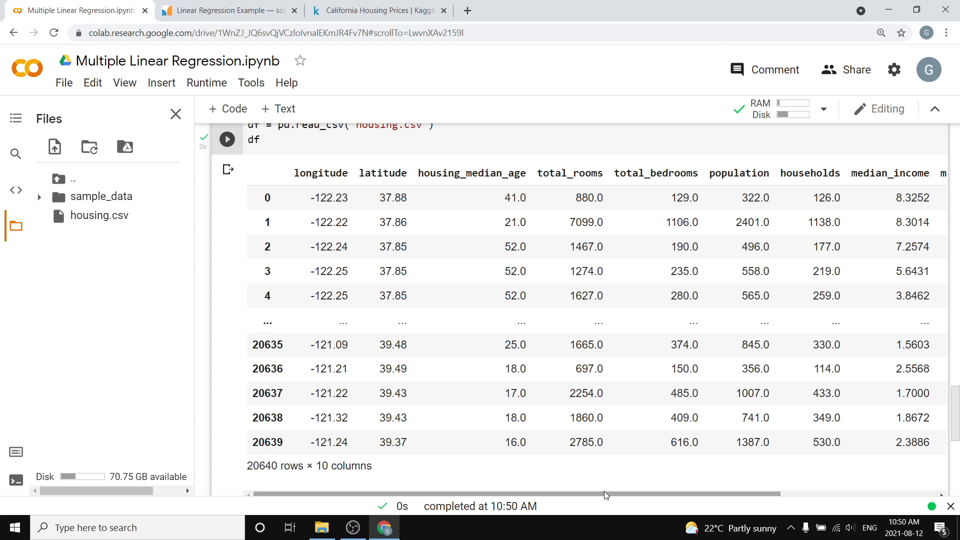
Highlight first-row values in the DataFrame, including longitude -122.23 and latitude 37.88
scroll(right, 3)
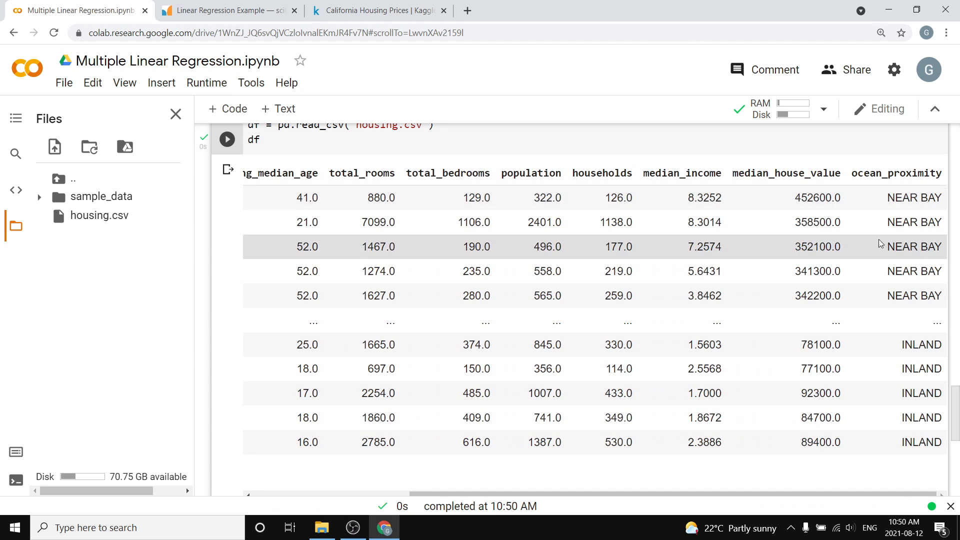
double_click(930, 198)
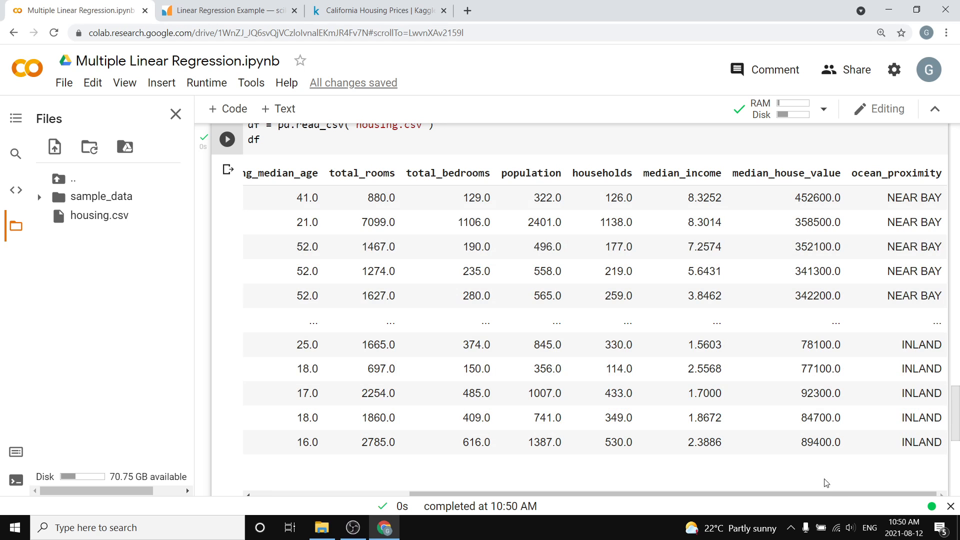
mouse_move(846, 369)
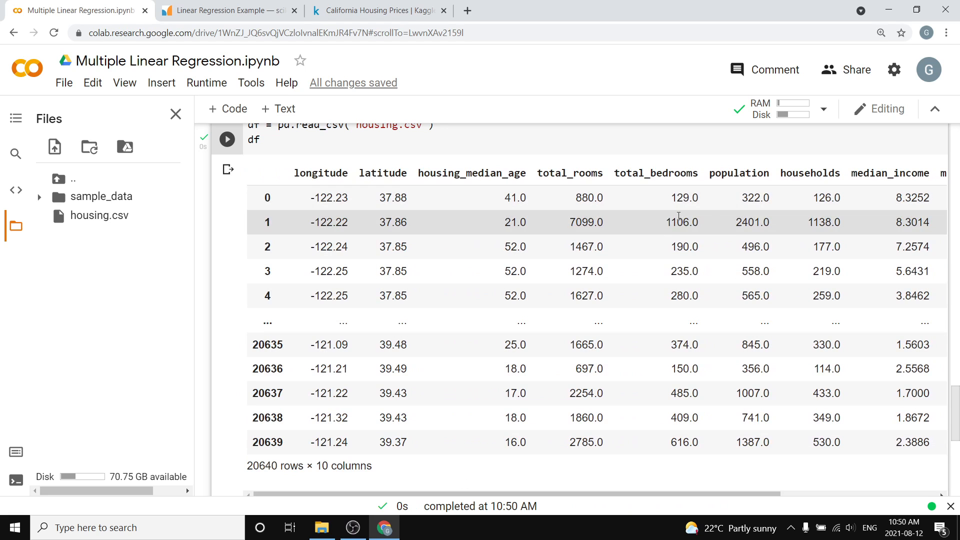
double_click(739, 173)
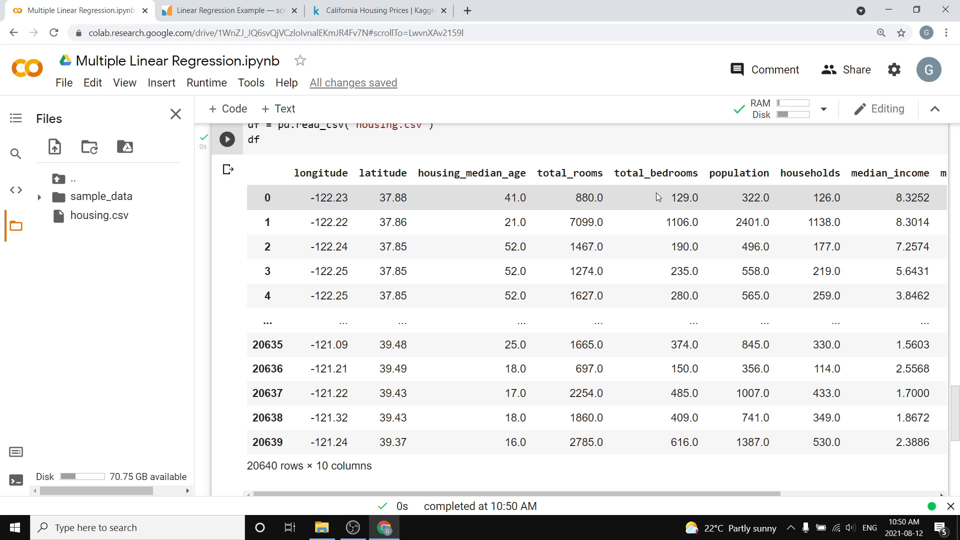
double_click(754, 198)
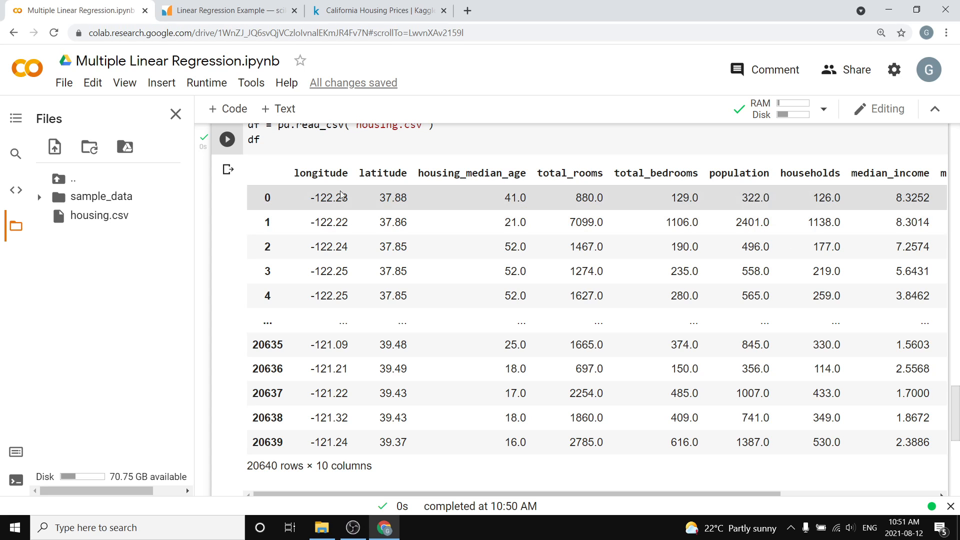
double_click(331, 197)
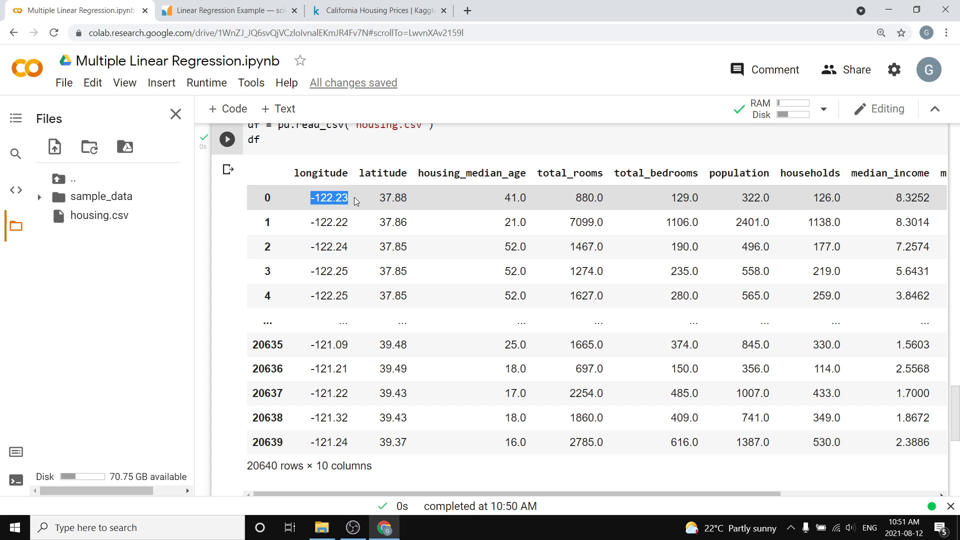
double_click(387, 198)
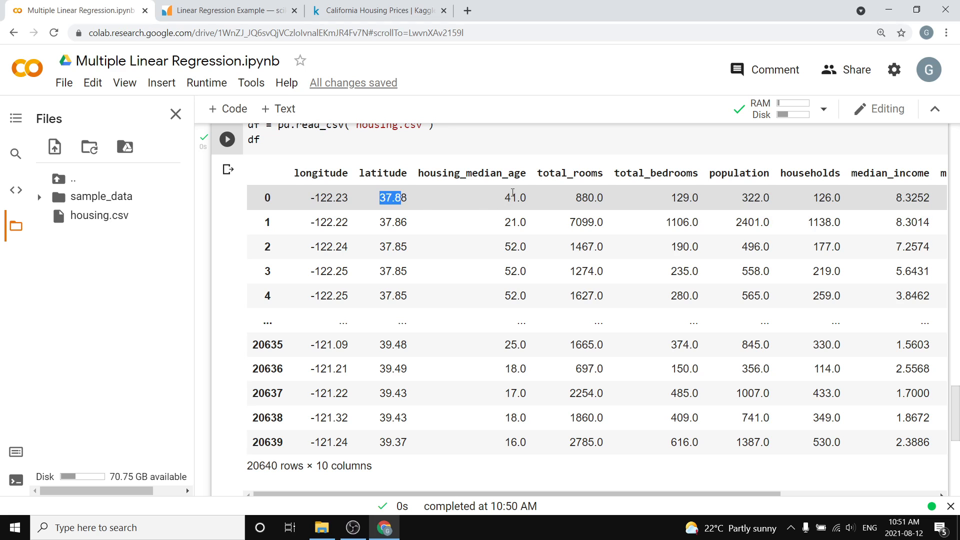
double_click(586, 198)
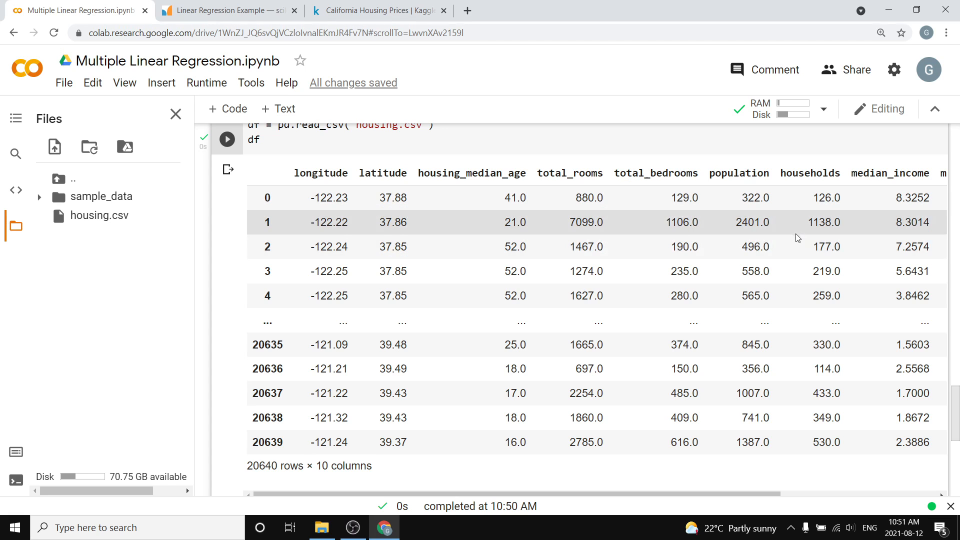
Highlight the first row's population value 322.0, then scroll through the table
scroll(right, 3)
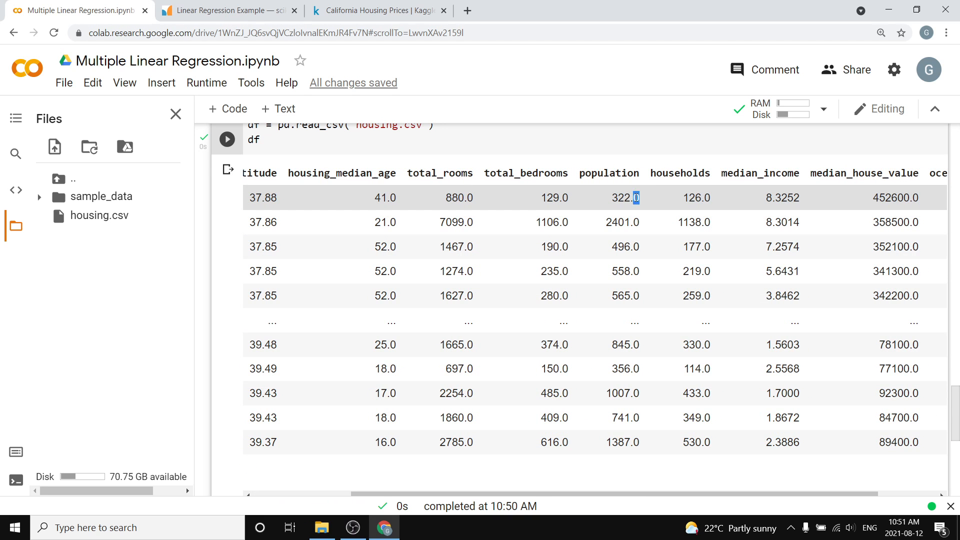
double_click(624, 197)
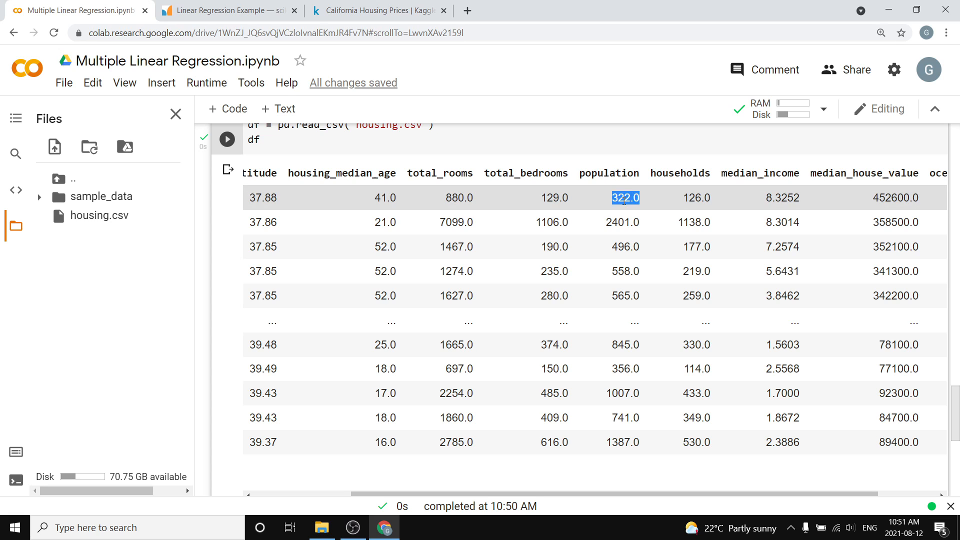
click(738, 481)
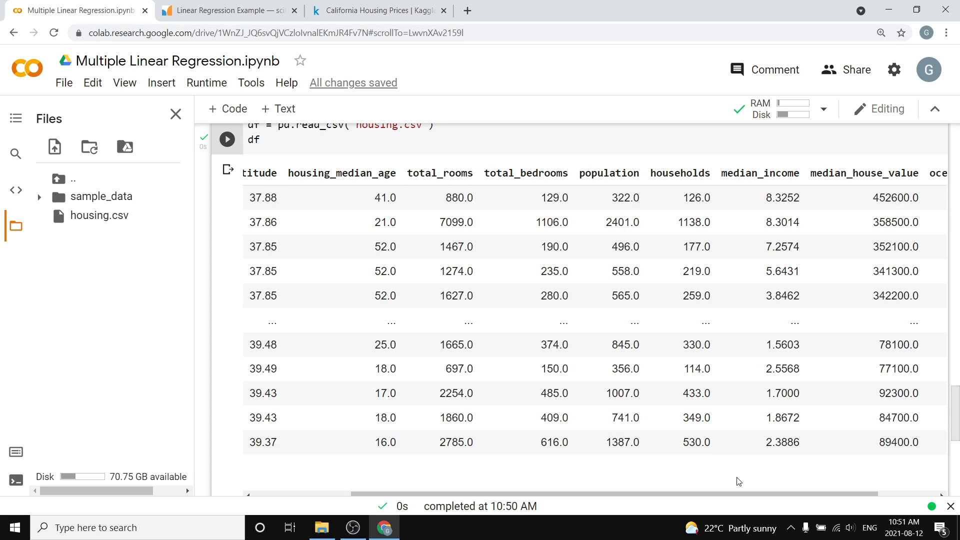
scroll(left, 3)
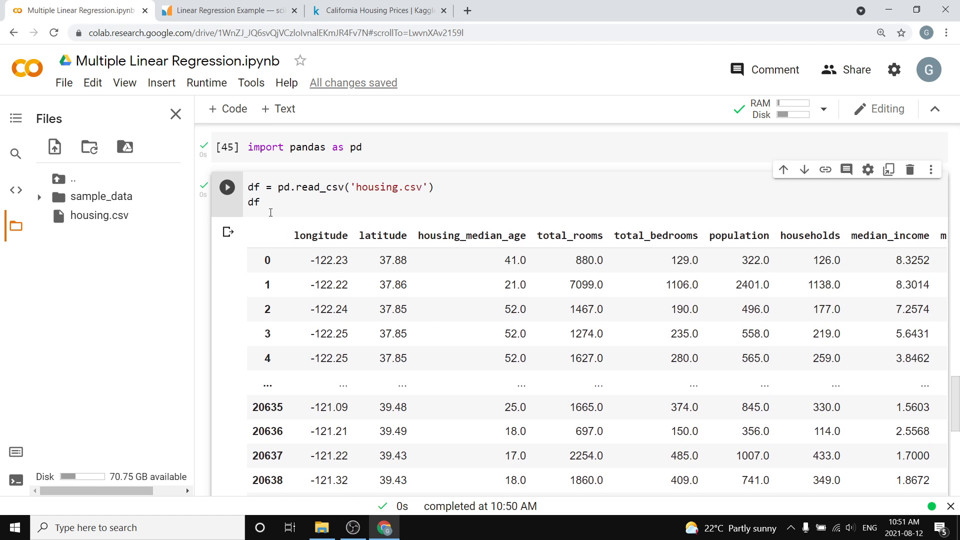
scroll(down, 3)
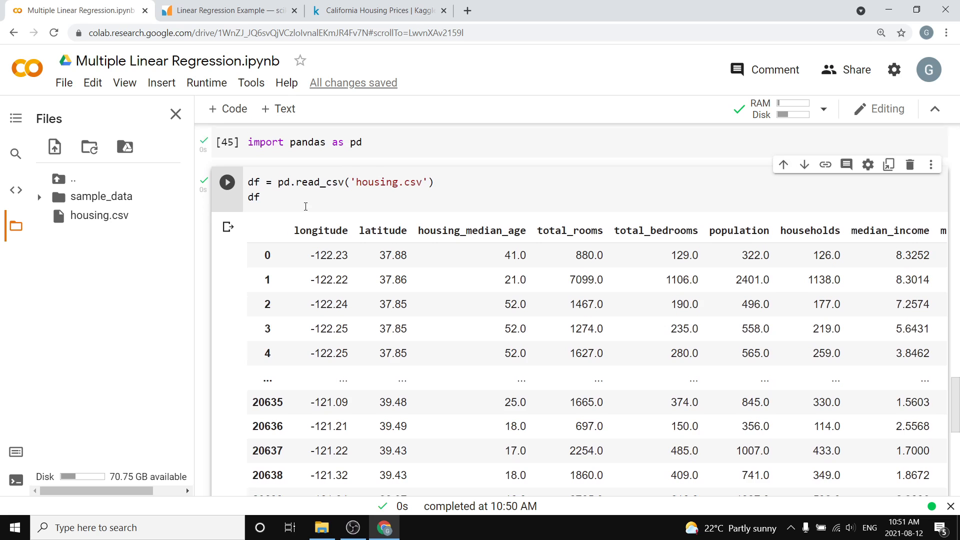
scroll(down, 3)
text(df)
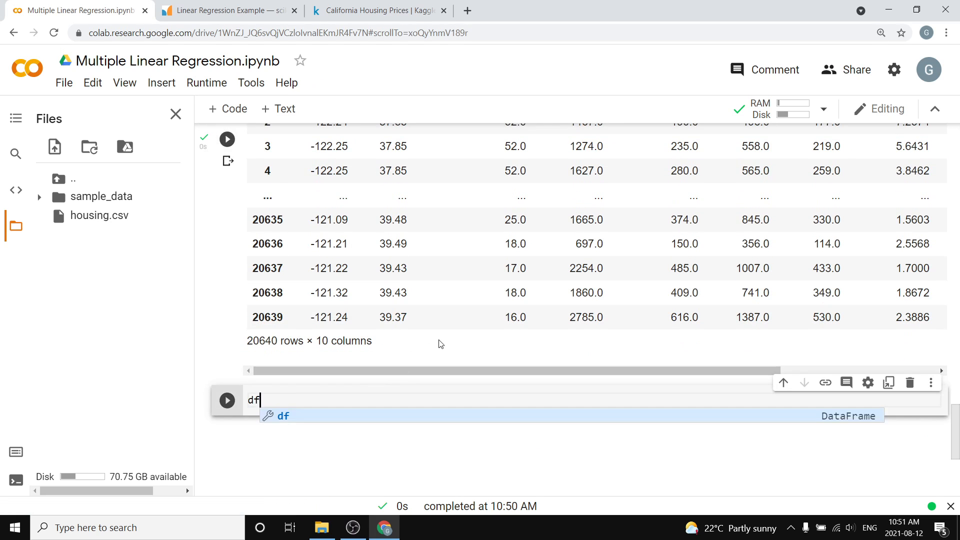
mouse_move(432, 353)
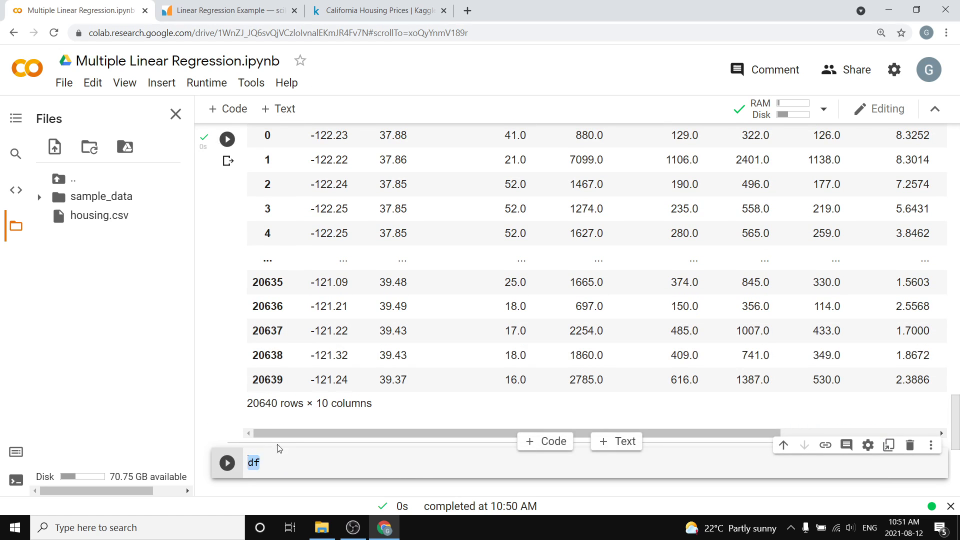
Write df = df[[...]] listing every column and insert 'ocean_proximity' just before 'population'
text(df = df[['longitude', 'latitude', 'housing_median_age', 'total_rooms', 'total_bedrooms', 'households', 'median_income']])
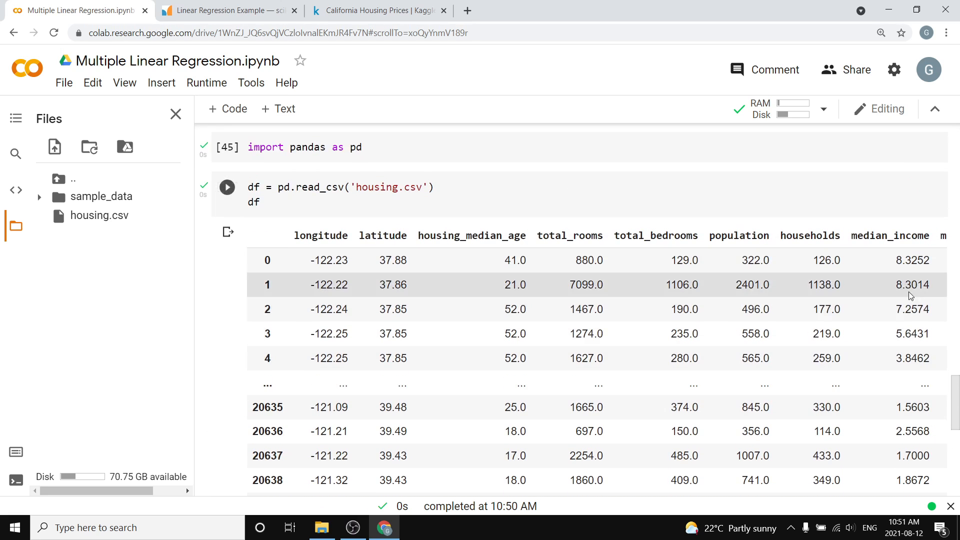
scroll(down, 3)
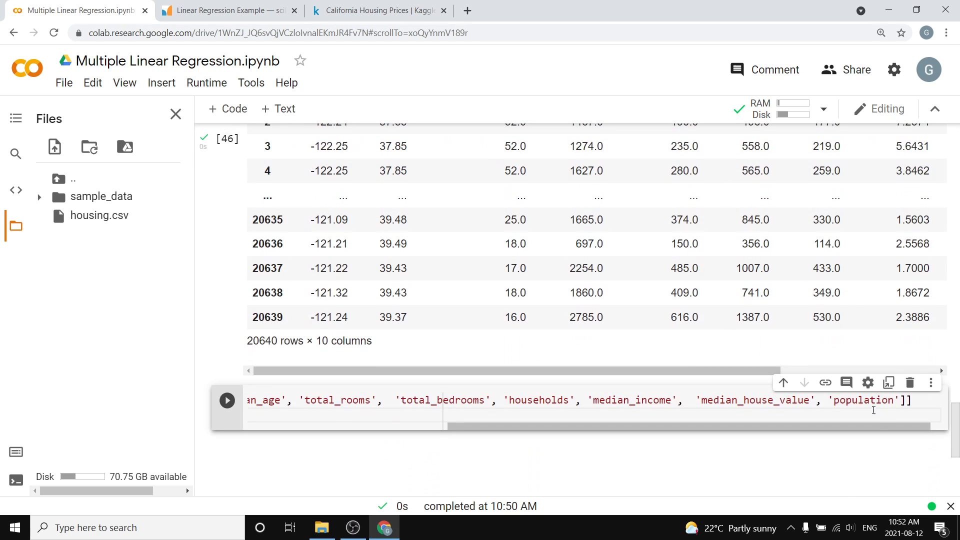
double_click(862, 400)
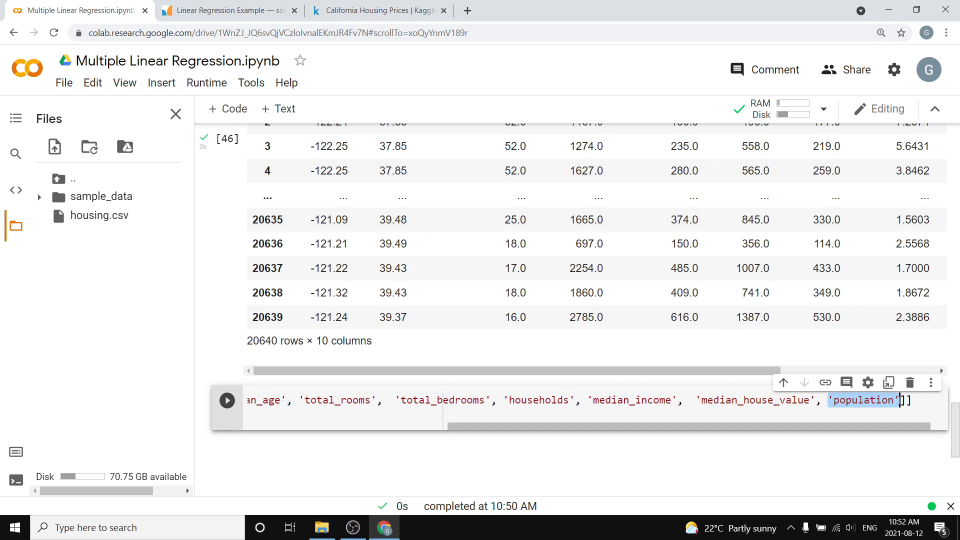
click(870, 400)
text(ocean_p')
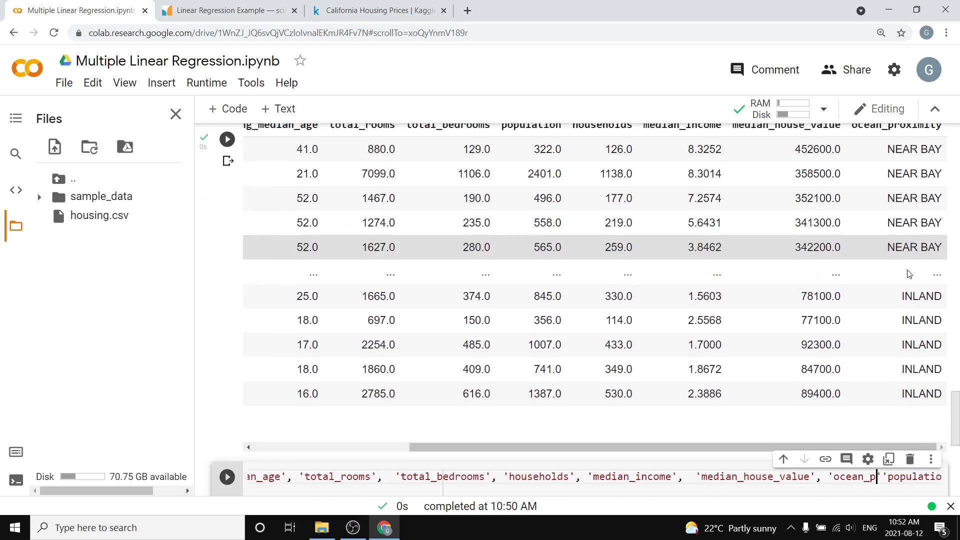
scroll(down, 3)
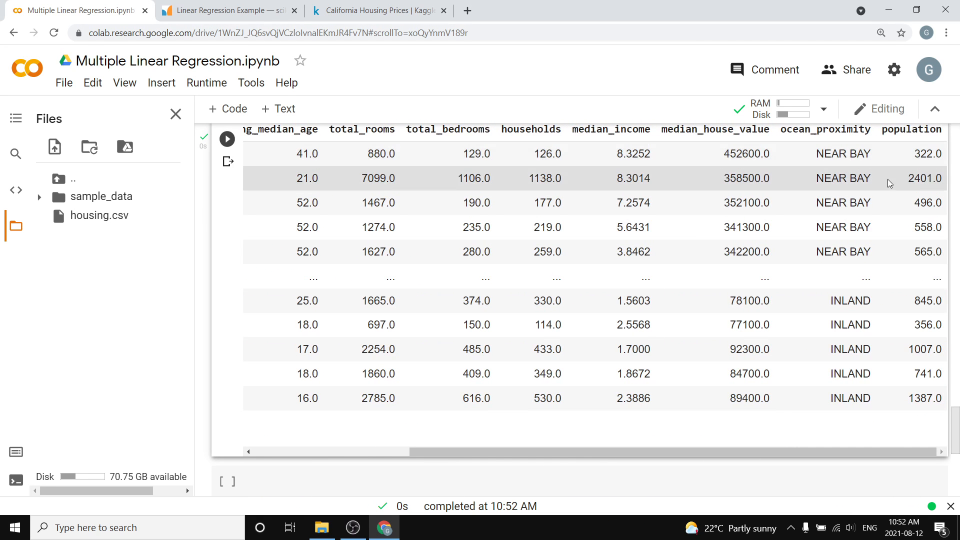
mouse_move(809, 238)
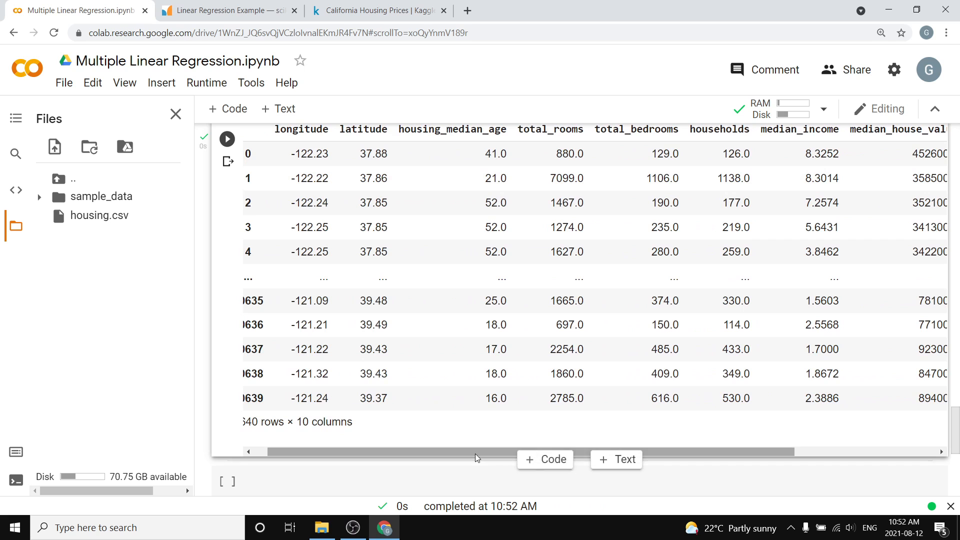
scroll(right, 3)
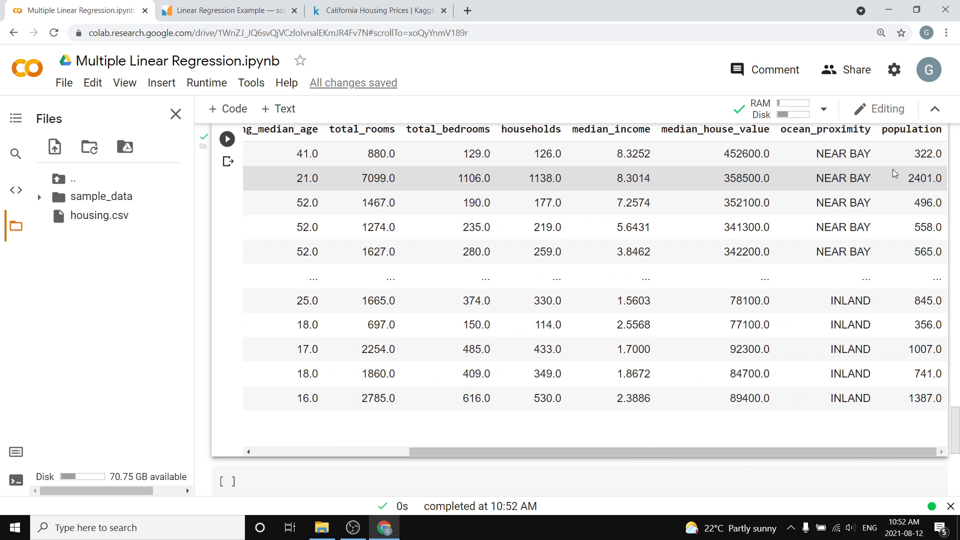
mouse_move(807, 214)
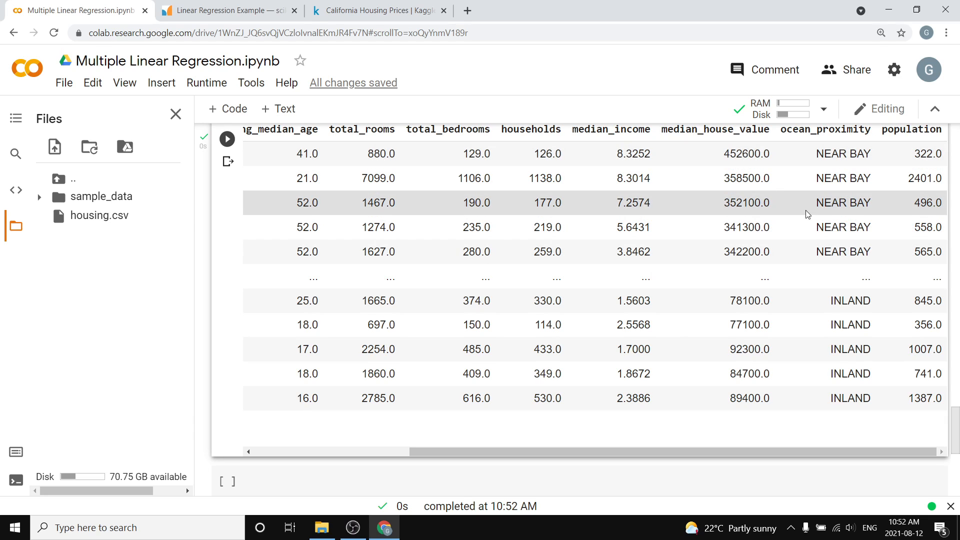
mouse_move(868, 299)
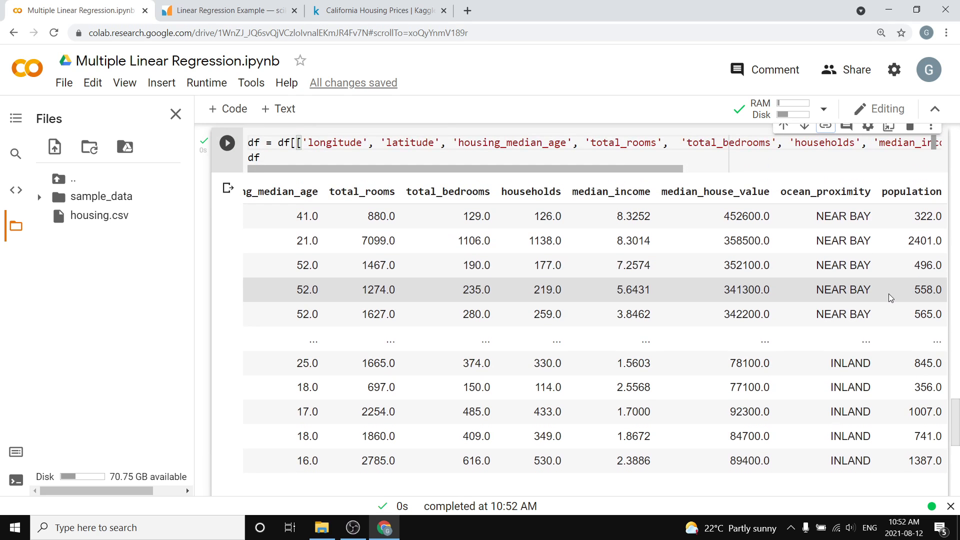
mouse_move(861, 348)
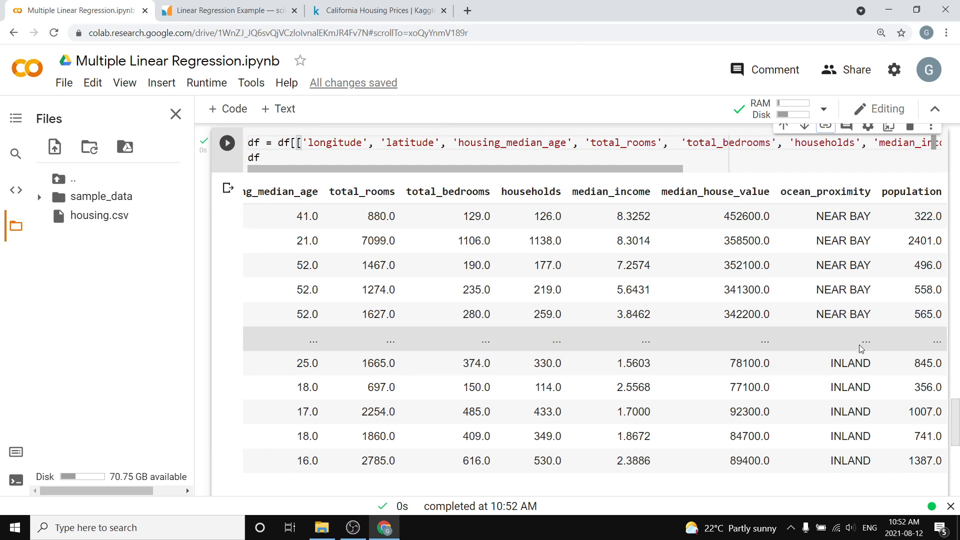
double_click(850, 363)
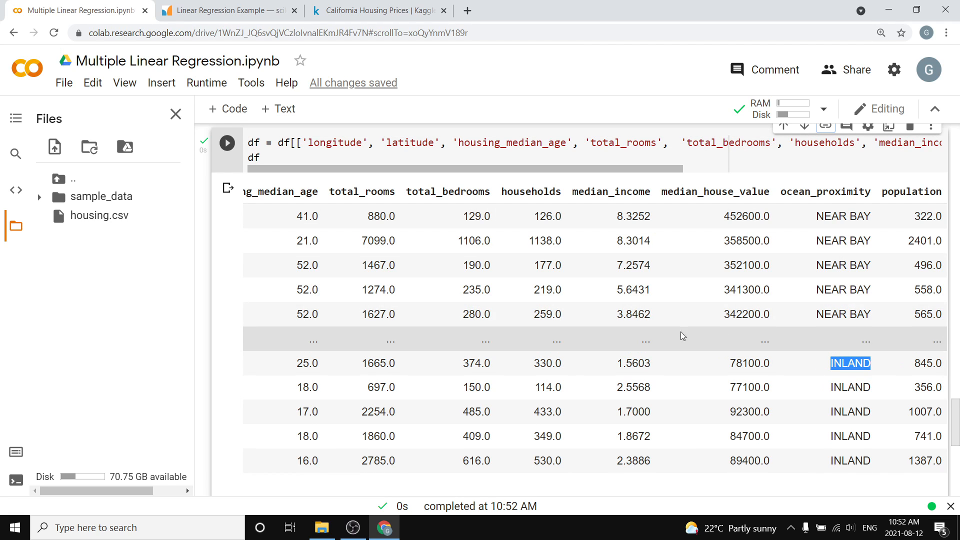
scroll(down, 3)
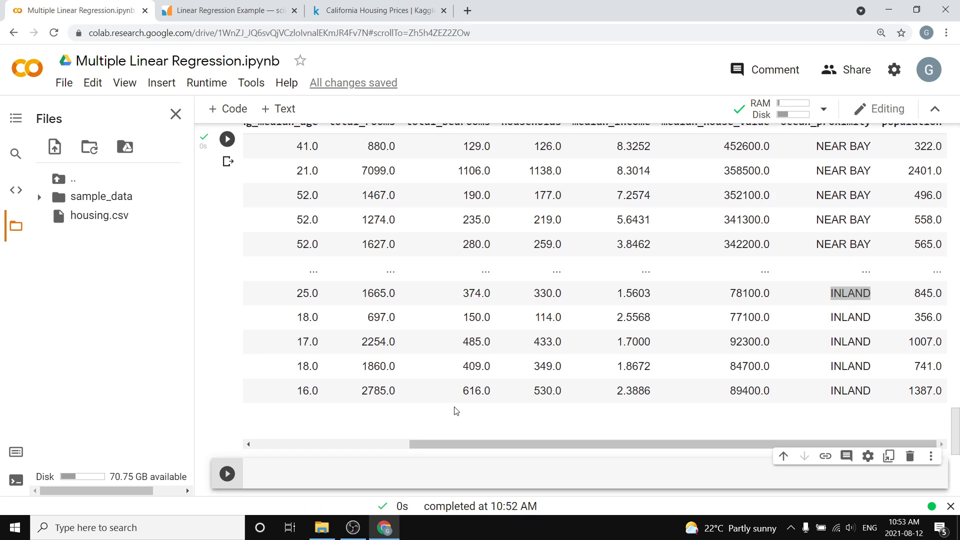
Run df['ocean_proximity'].value_counts() and highlight the ISLAND category with count 5
text(df['ocean_proximity'].va)
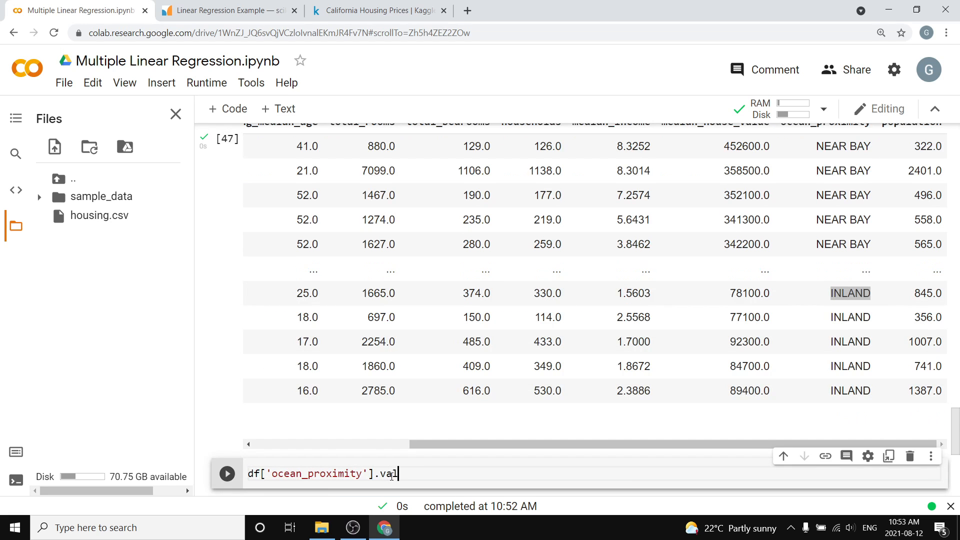
text(lue_counts()
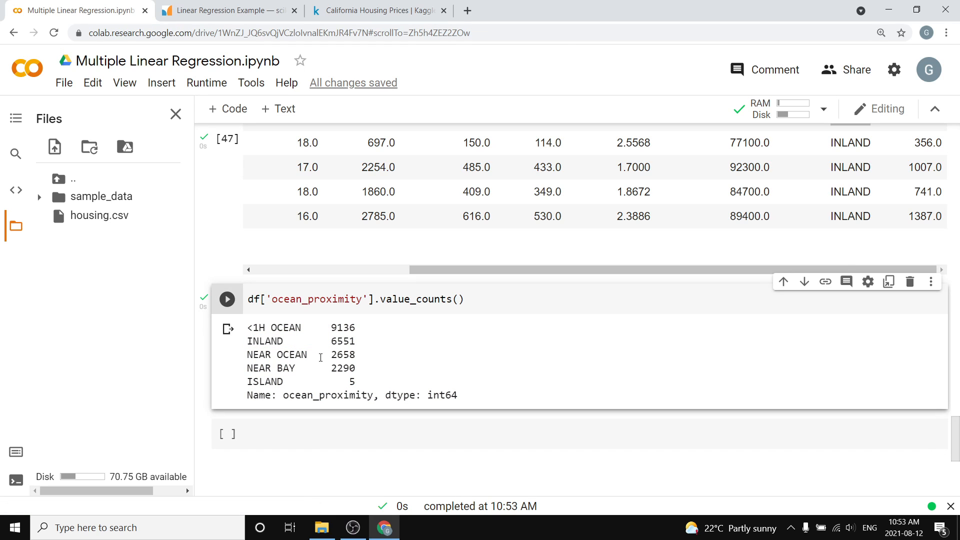
mouse_move(273, 361)
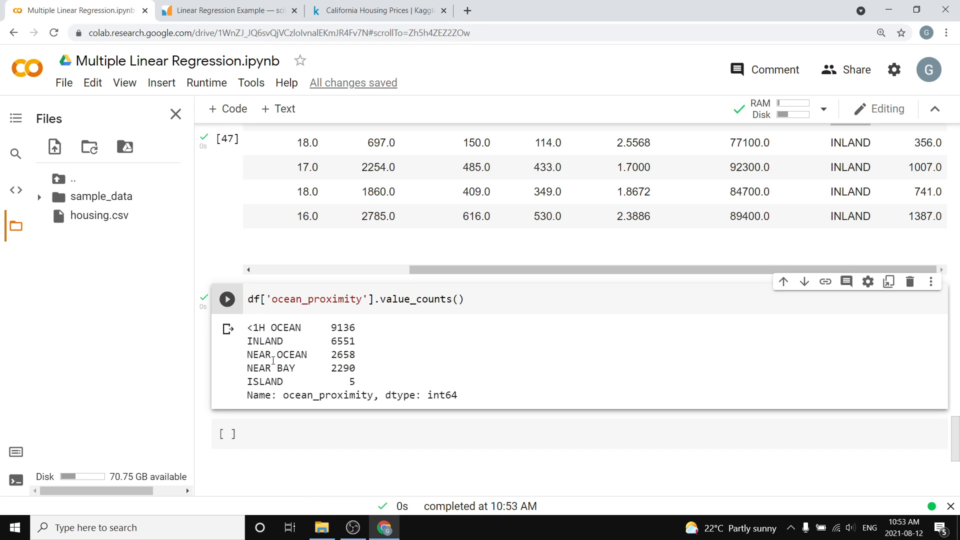
double_click(265, 382)
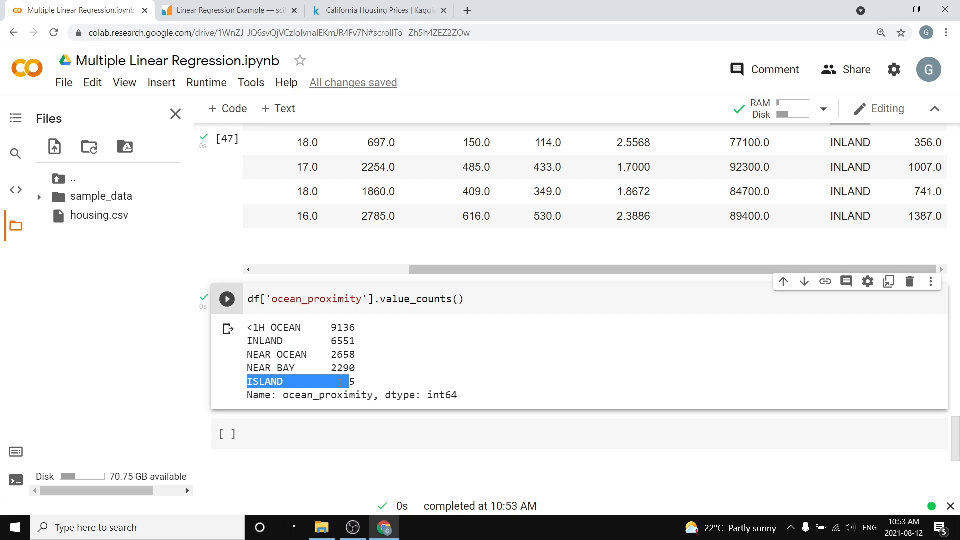
click(416, 384)
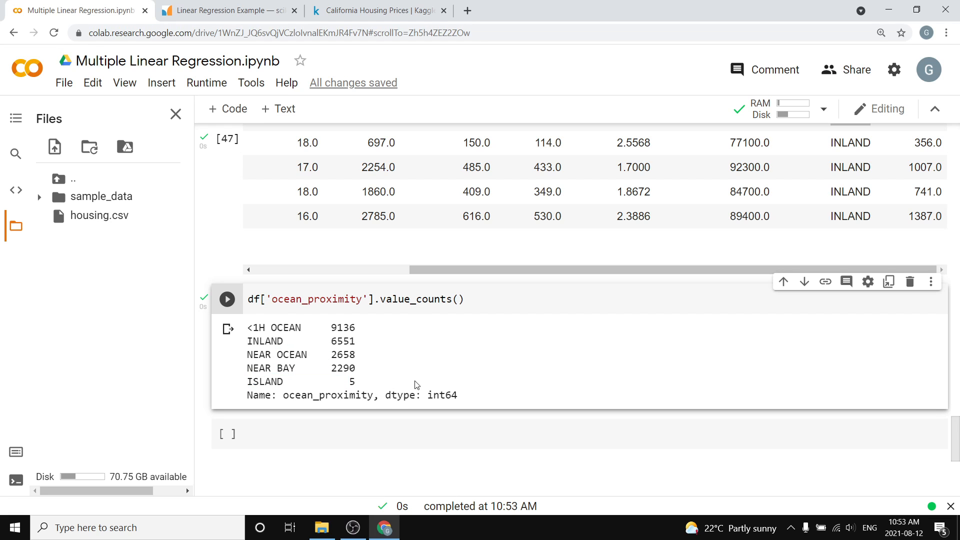